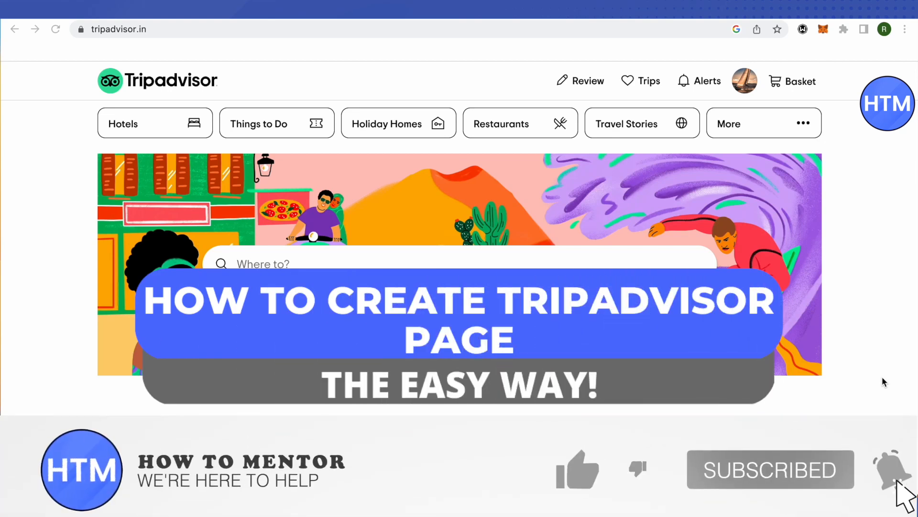
- Open the More menu in Tripadvisor's top navigation to reveal Add a Place
left_click(577, 469)
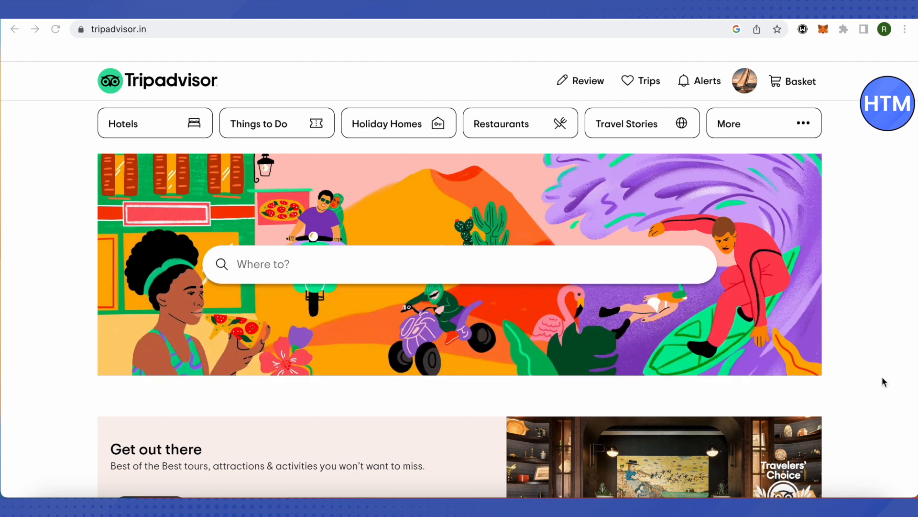
mouse_move(872, 353)
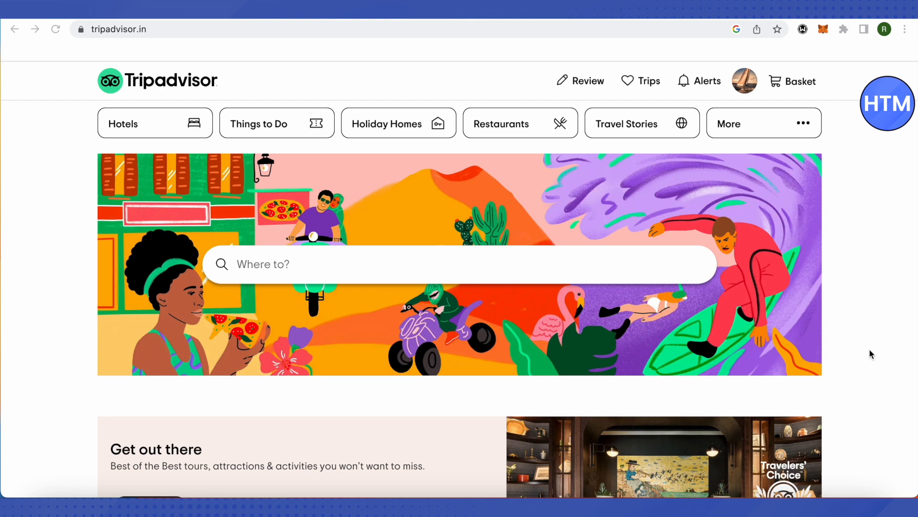
mouse_move(826, 154)
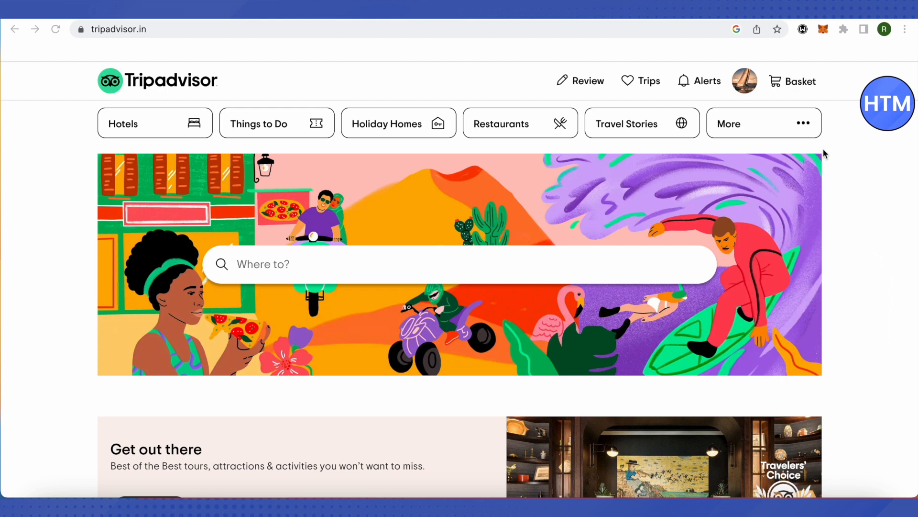
left_click(764, 123)
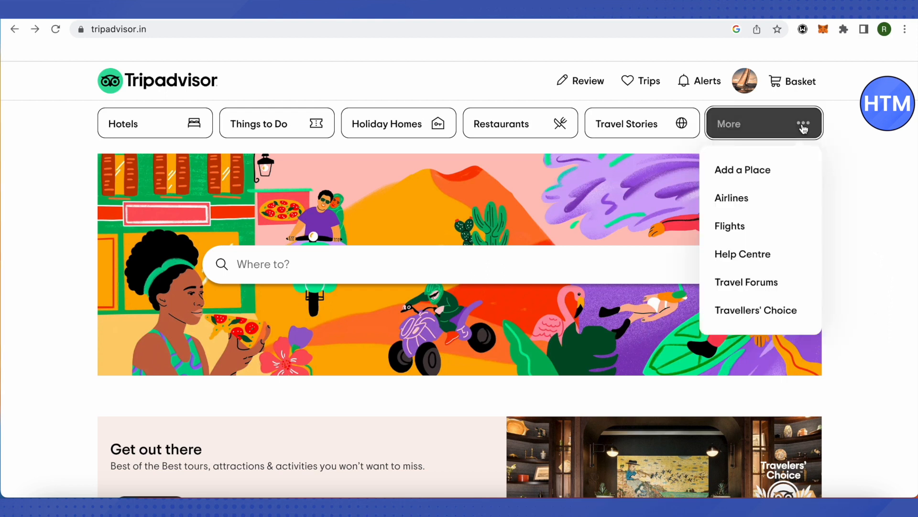
mouse_move(731, 197)
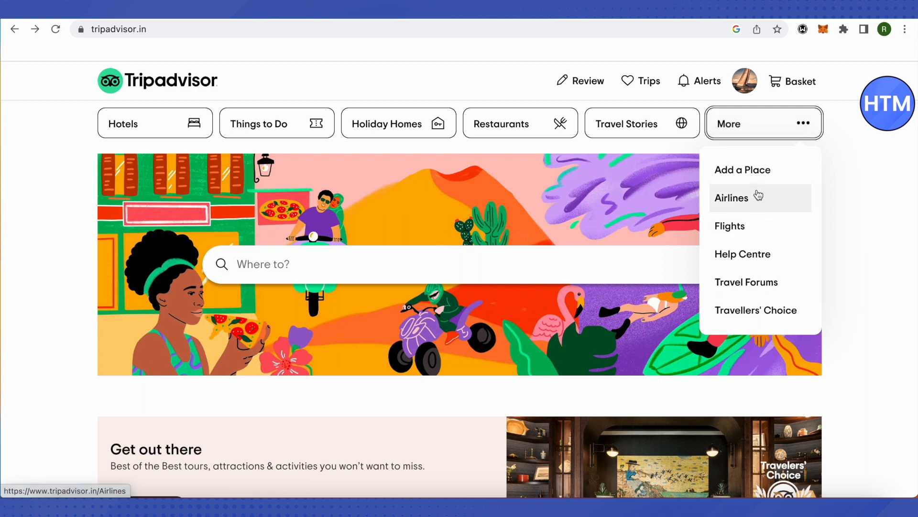
mouse_move(758, 174)
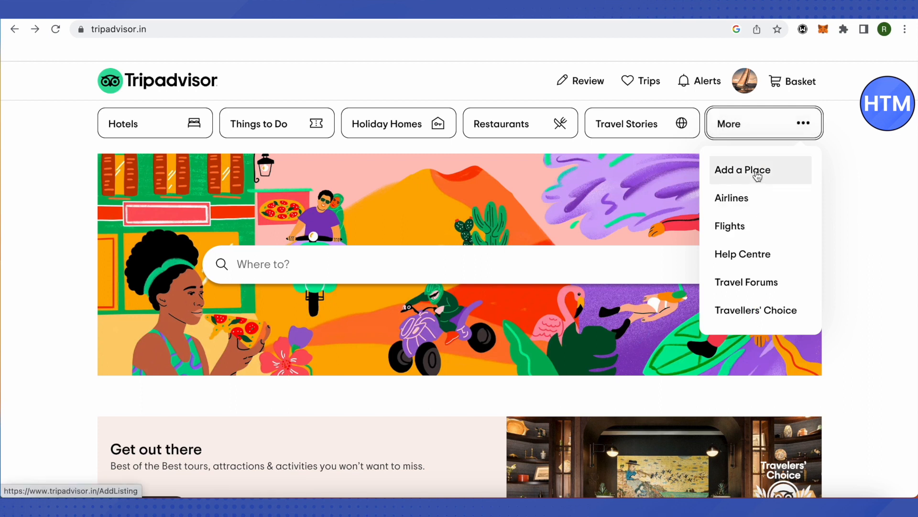
- Choose Add a Place and select List an Accommodation as the place type
left_click(742, 169)
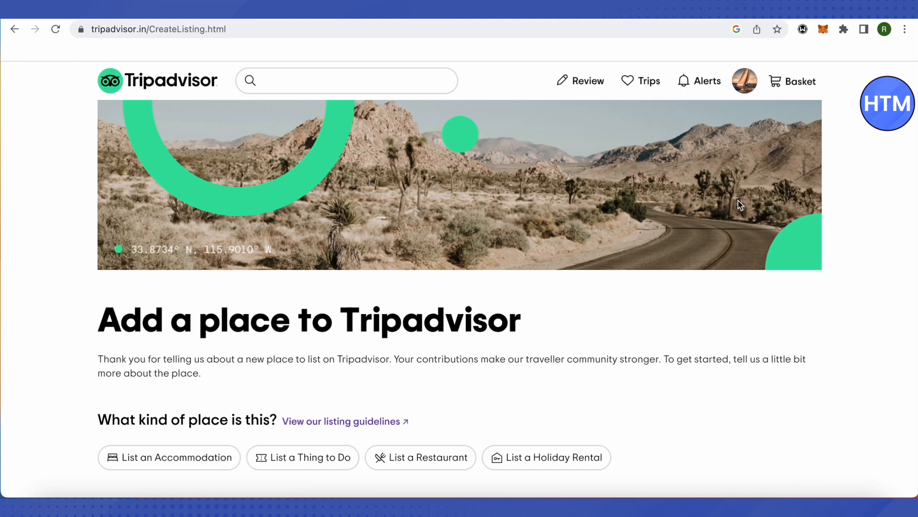
scroll("down", 3)
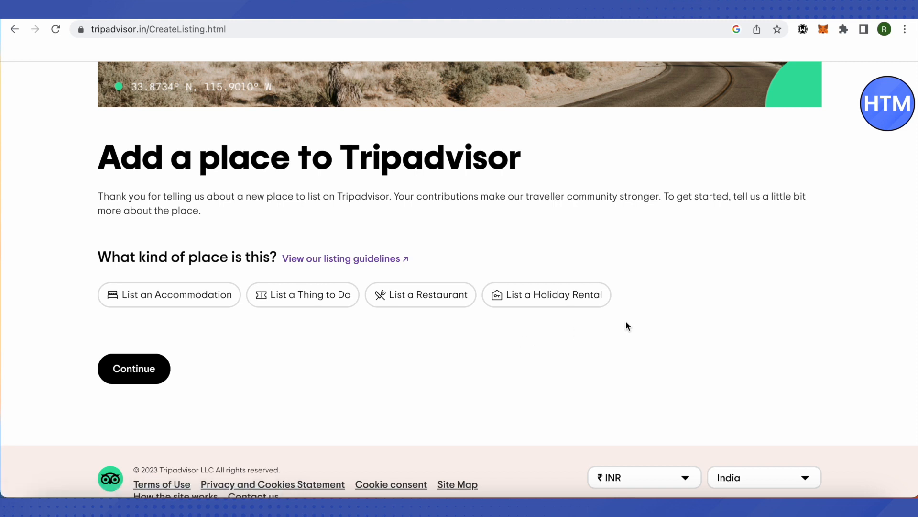
mouse_move(626, 309)
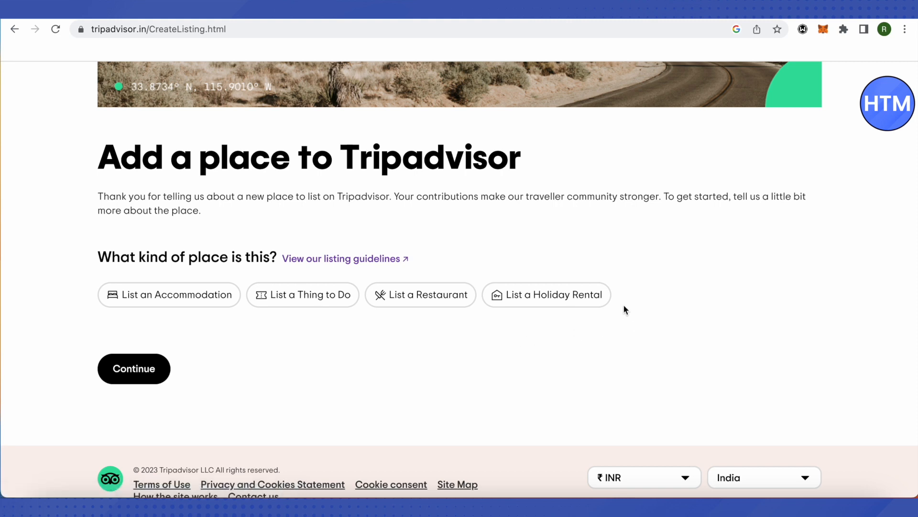
mouse_move(370, 323)
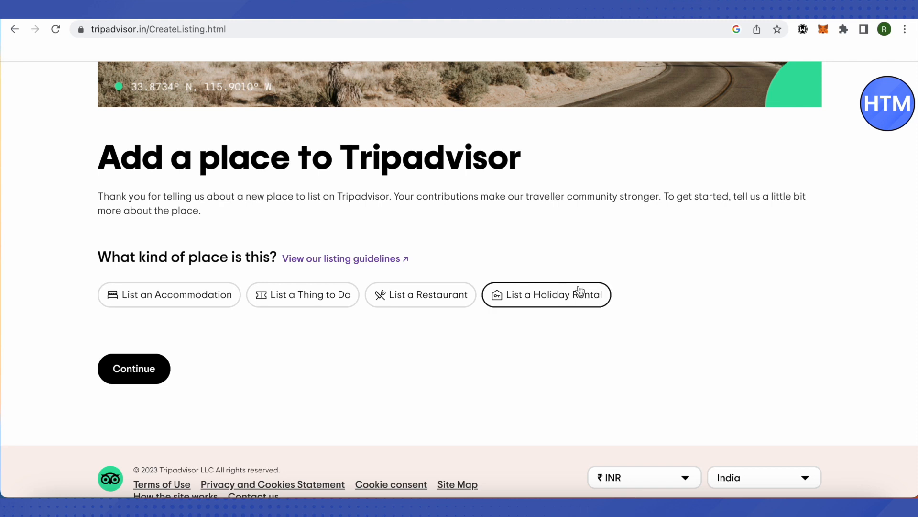
left_click(169, 295)
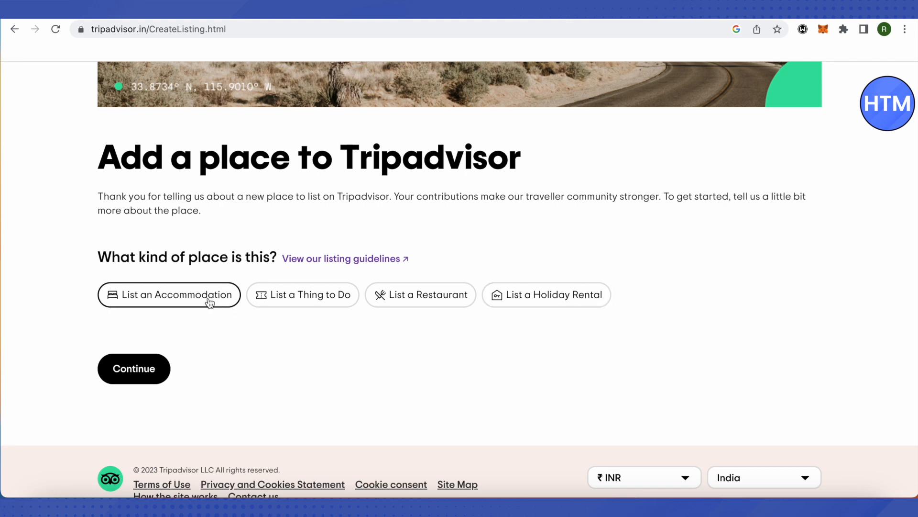
mouse_move(195, 306)
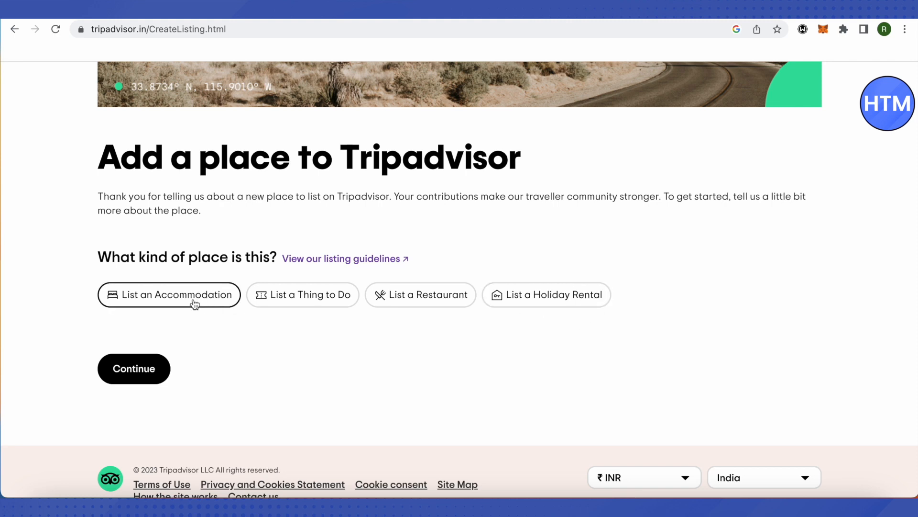
left_click(169, 295)
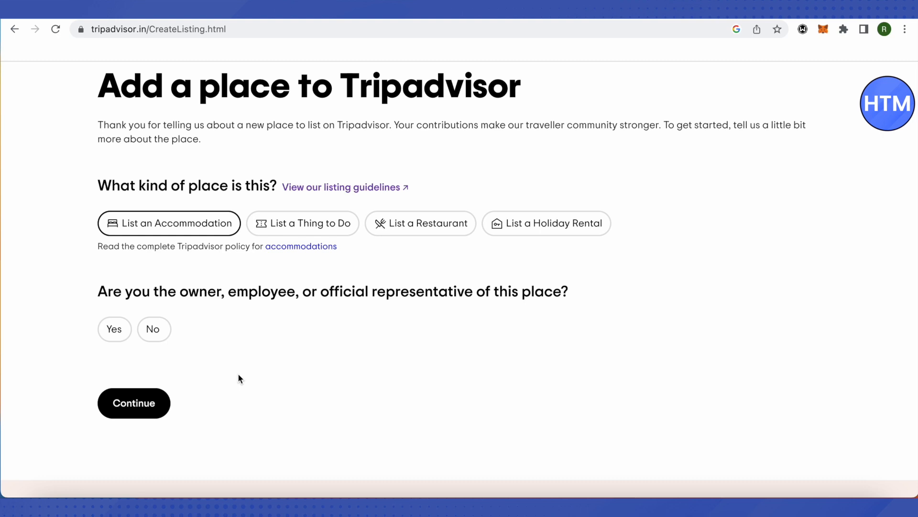
- Answer Yes to representing the place, No existing listing, role Owner, and Yes currently open
left_click(115, 328)
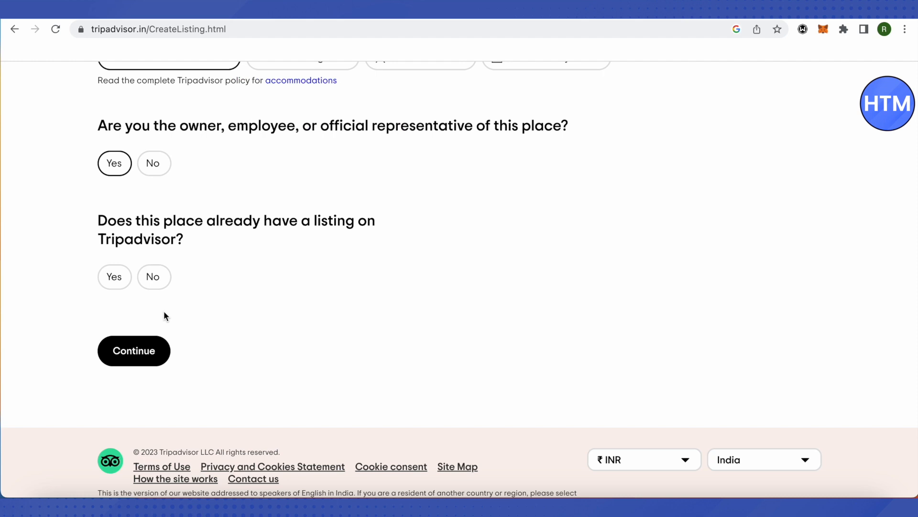
left_click(153, 276)
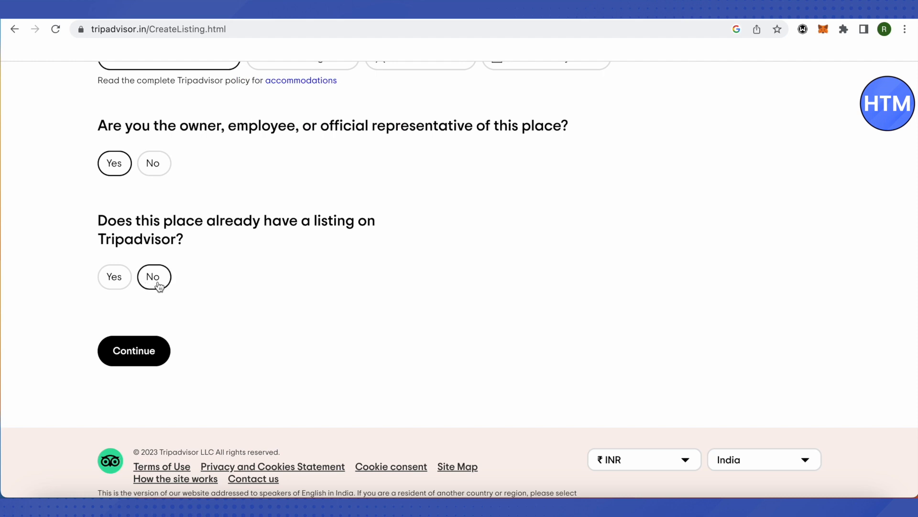
left_click(154, 276)
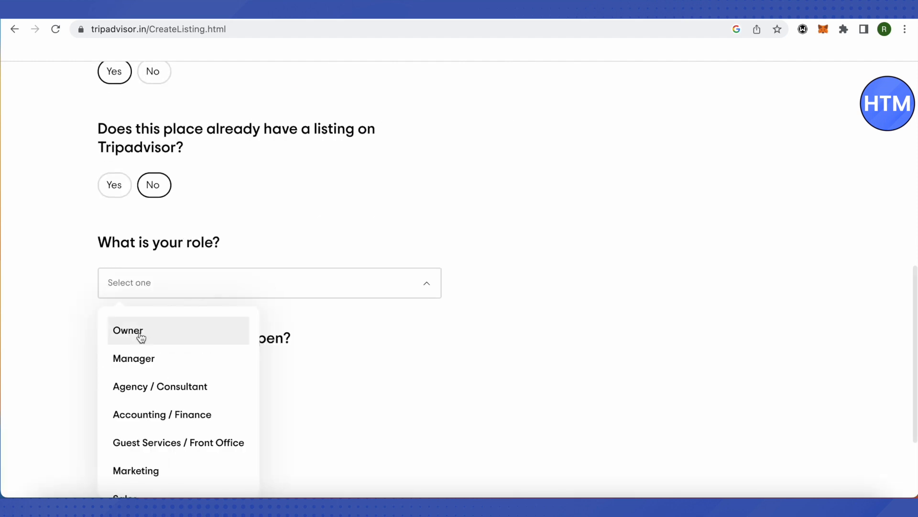
left_click(128, 331)
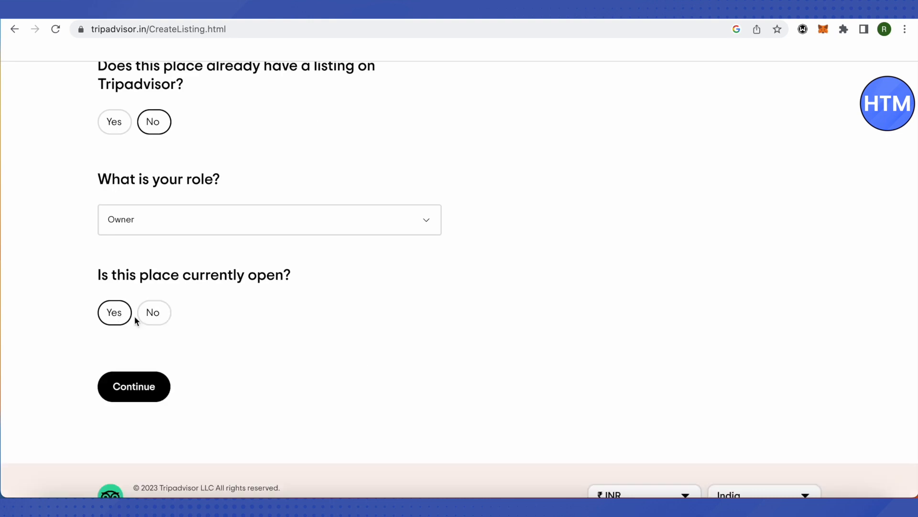
left_click(114, 312)
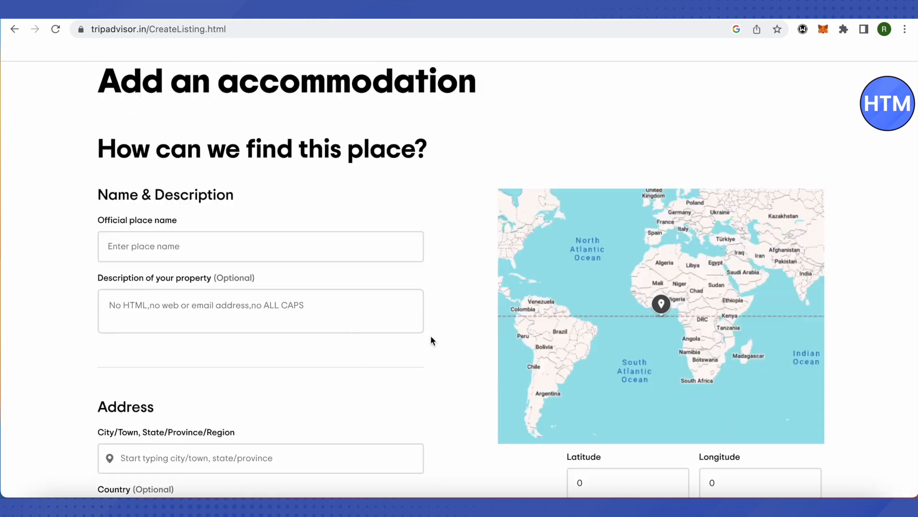
scroll("down", 3)
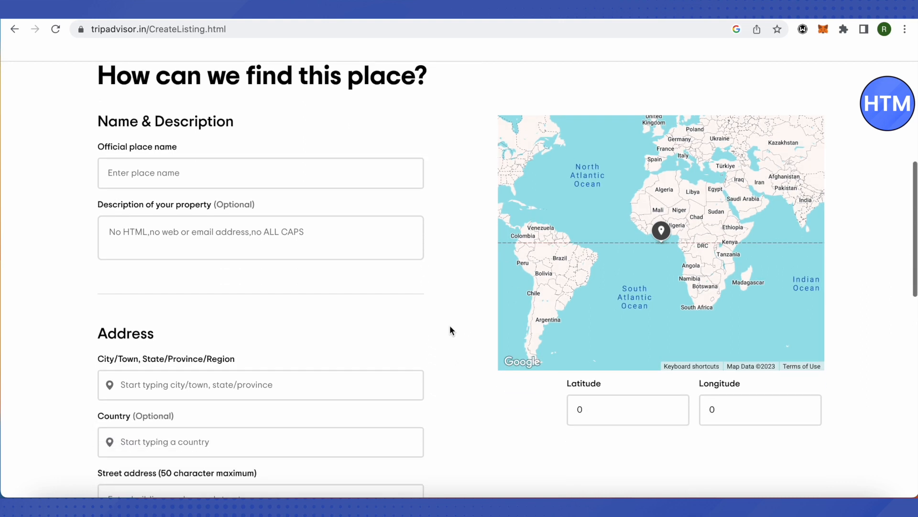
scroll("down", 3)
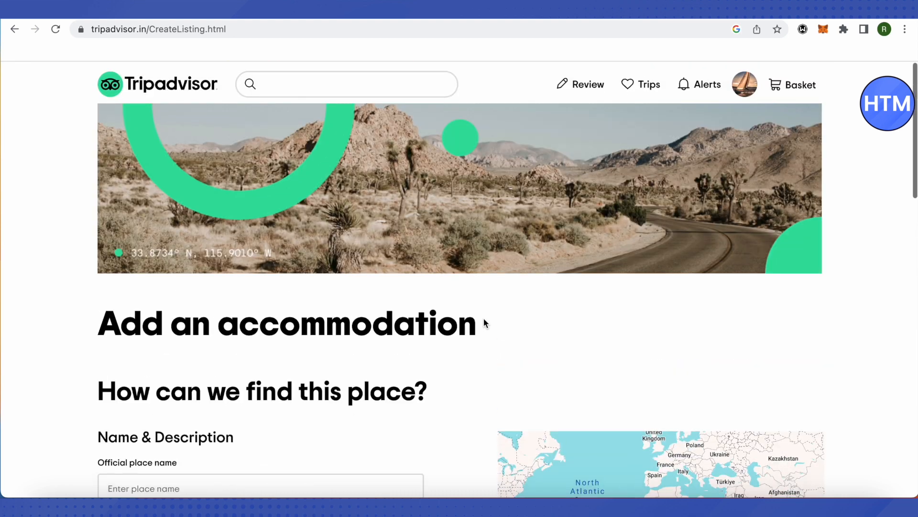
scroll("down", 3)
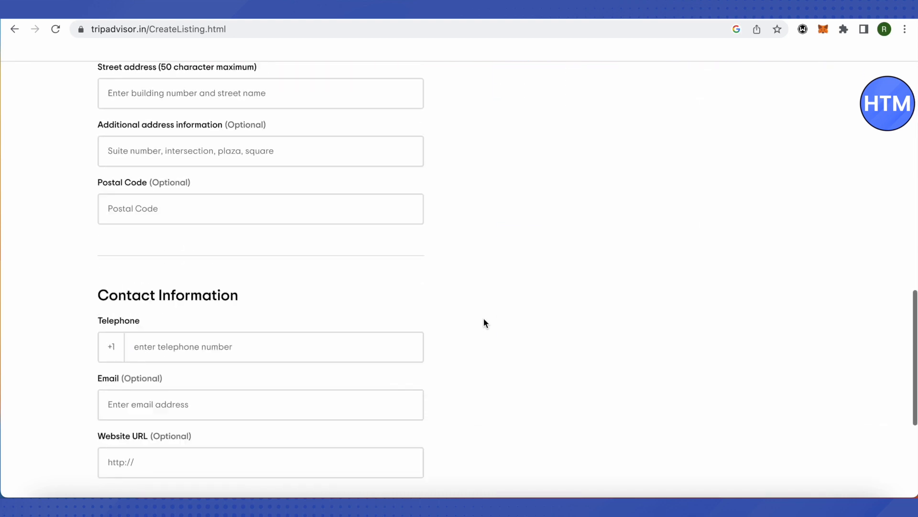
scroll("up", 3)
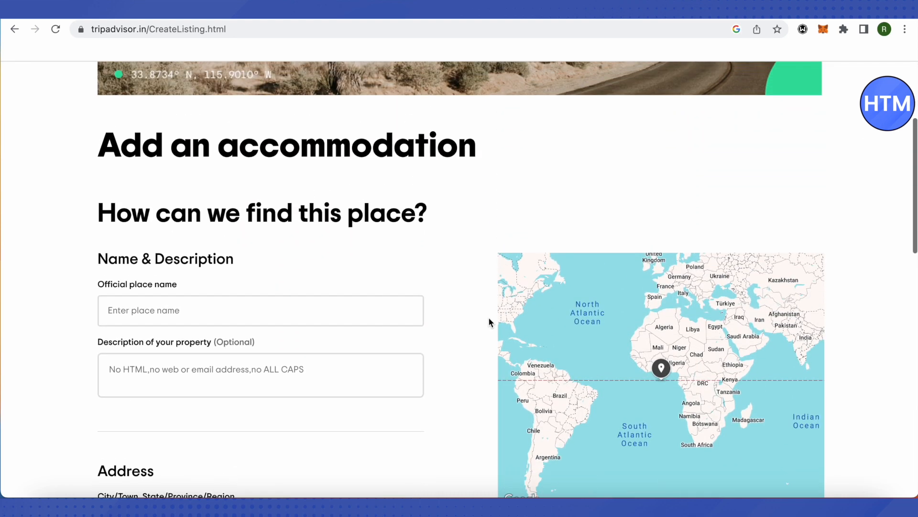
scroll("up", 3)
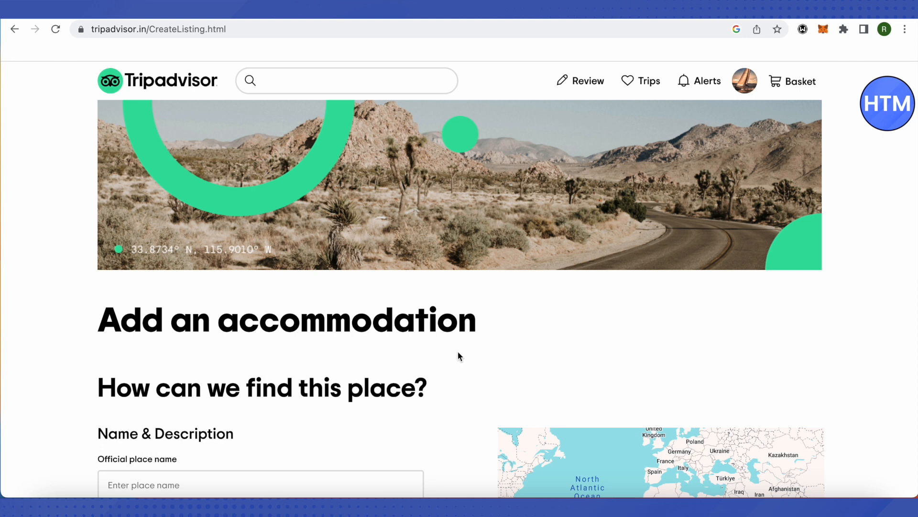
scroll("down", 3)
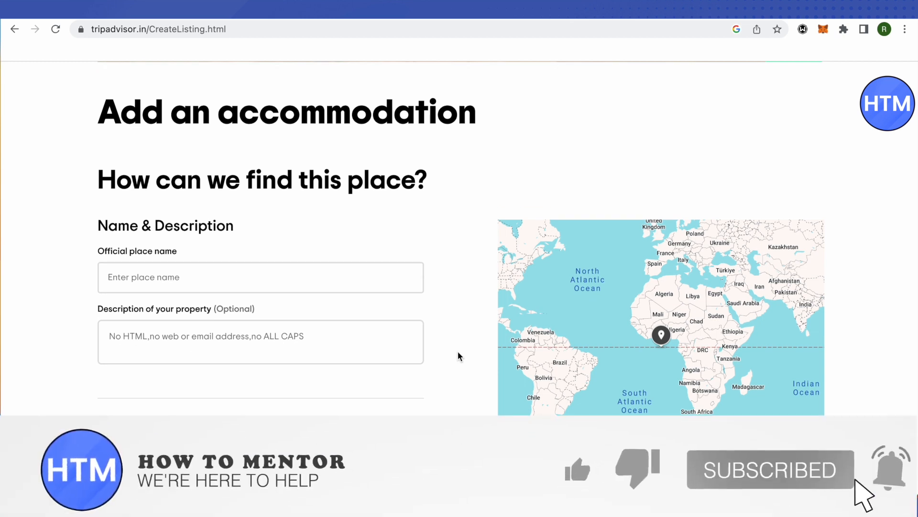
left_click(576, 469)
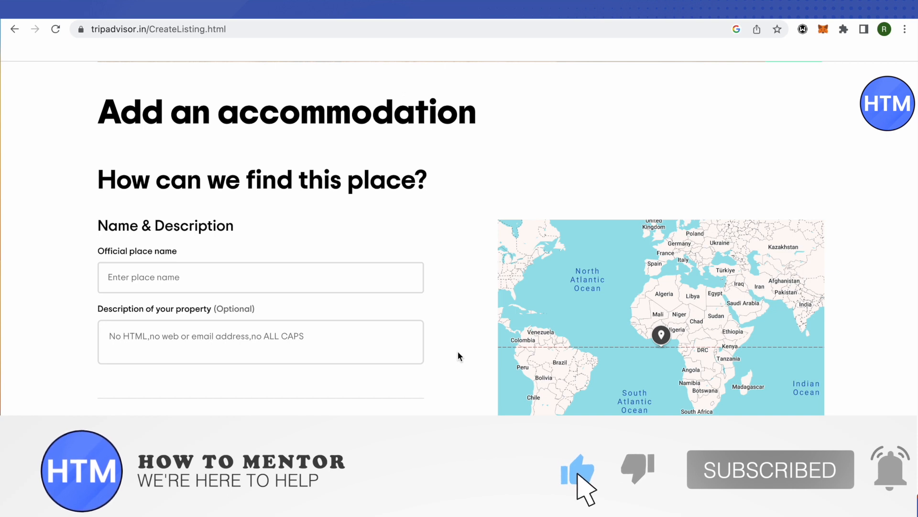